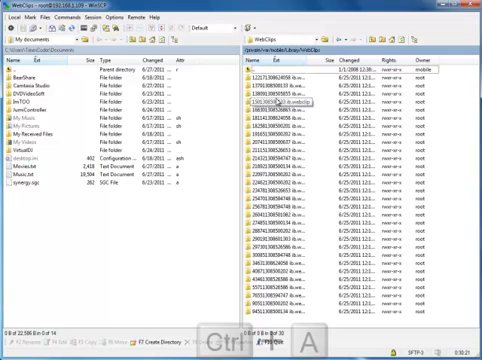
Select all files in the WebClips folder and delete them.
{"action": "key", "text": "ctrl+a"}
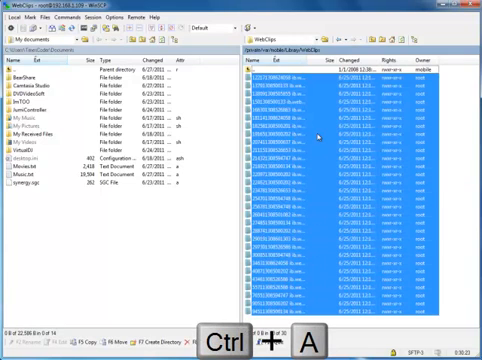
{"action": "right_click", "coordinate": [325, 155]}
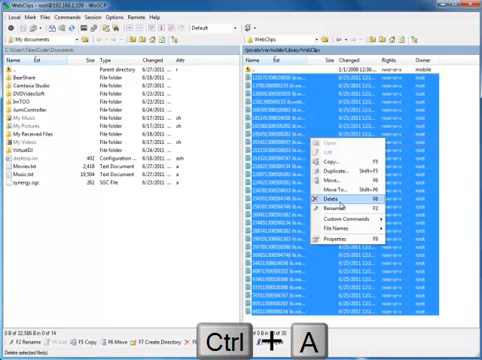
{"action": "left_click", "coordinate": [327, 187]}
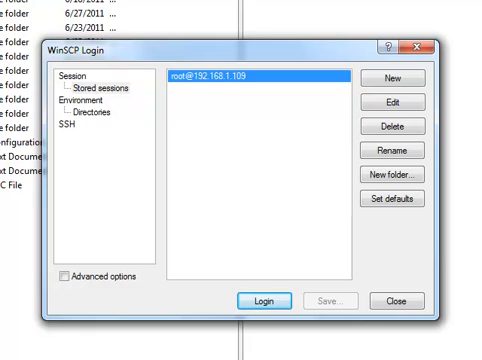
Log back in to the iPod as root using the stored session.
{"action": "left_click", "coordinate": [261, 301]}
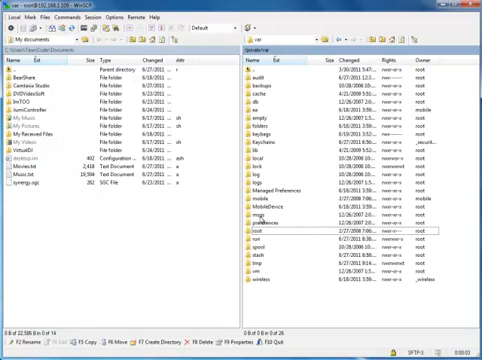
{"action": "mouse_move", "coordinate": [277, 239]}
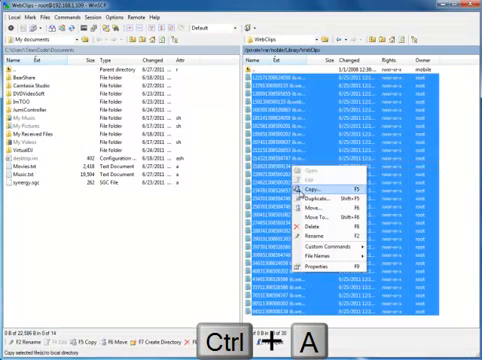
Delete all the selected web clip files from WebClips.
{"action": "left_click", "coordinate": [314, 223]}
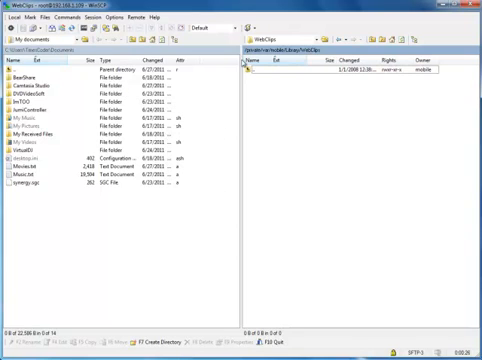
{"action": "mouse_move", "coordinate": [307, 124]}
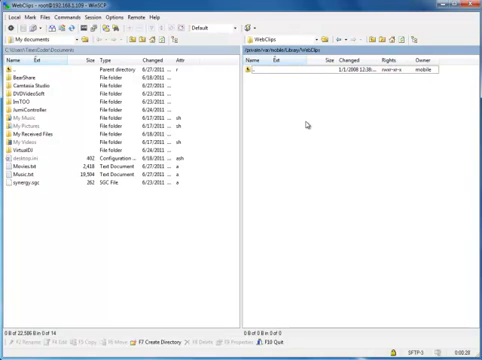